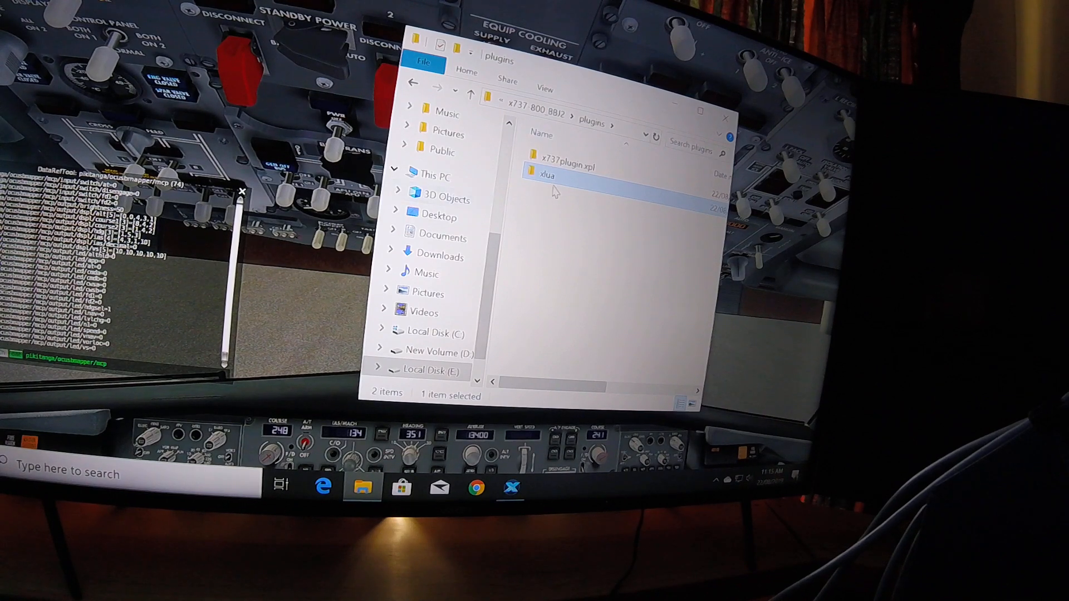
pyautogui.moveTo(547, 175)
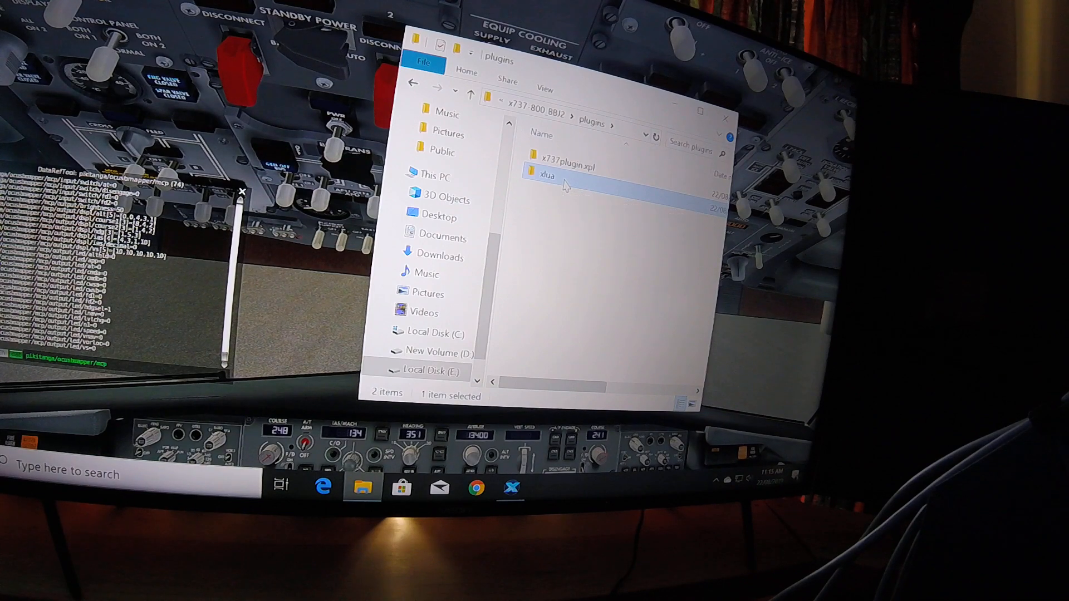
# - Navigate into xlua/scripts and select the x737 opencockpits mcp script folder
pyautogui.doubleClick(547, 175)
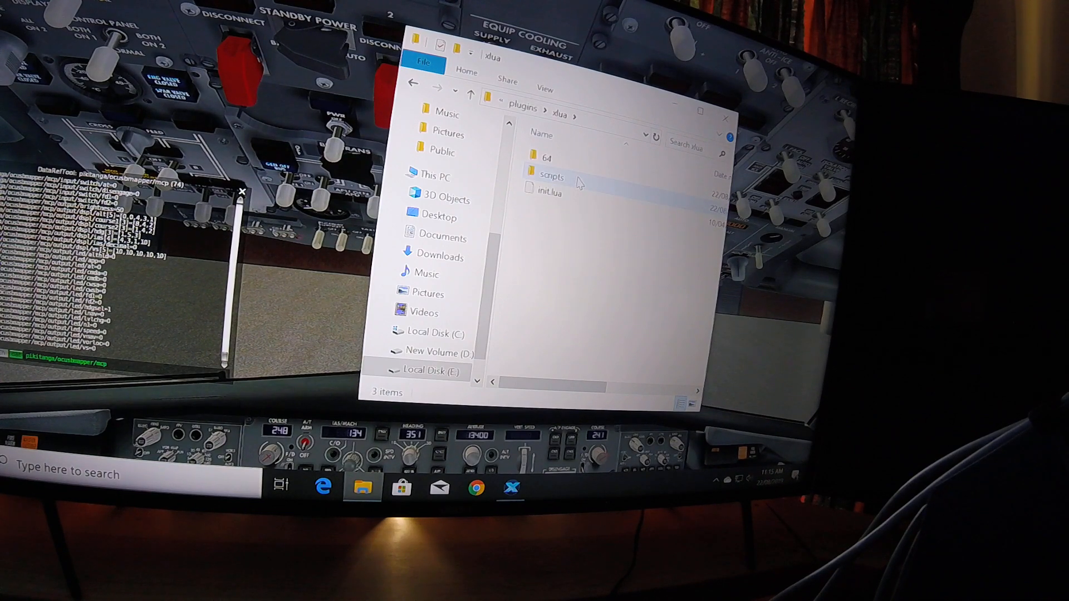
pyautogui.doubleClick(551, 177)
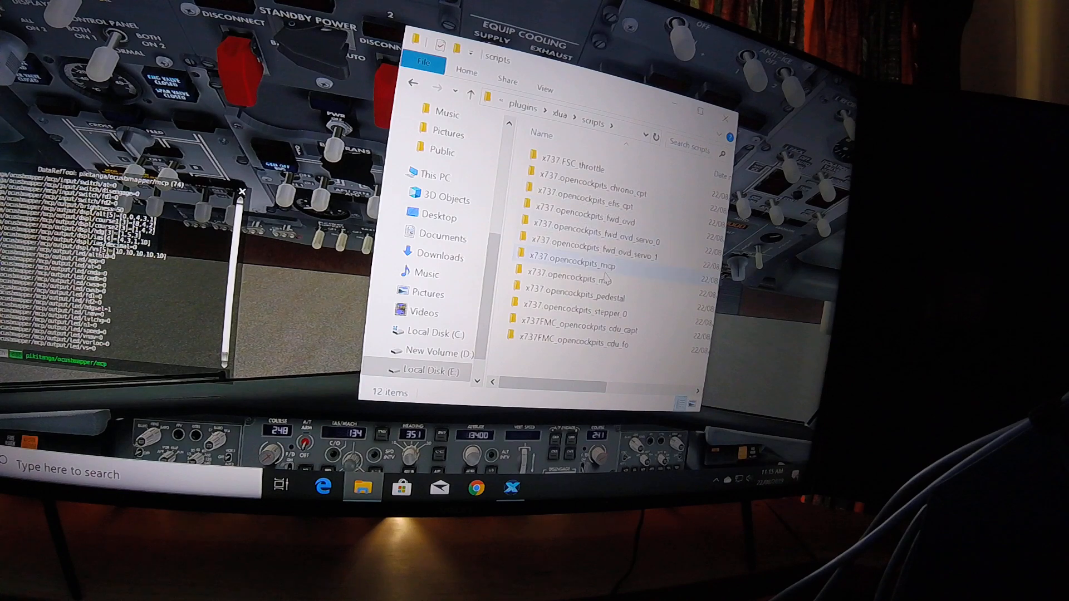
pyautogui.click(576, 266)
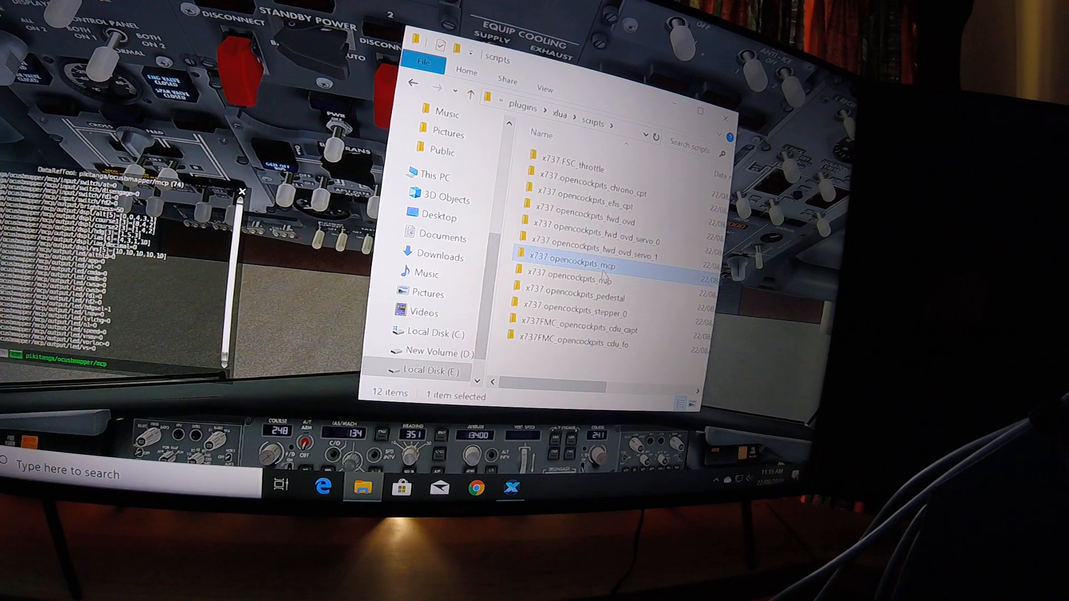